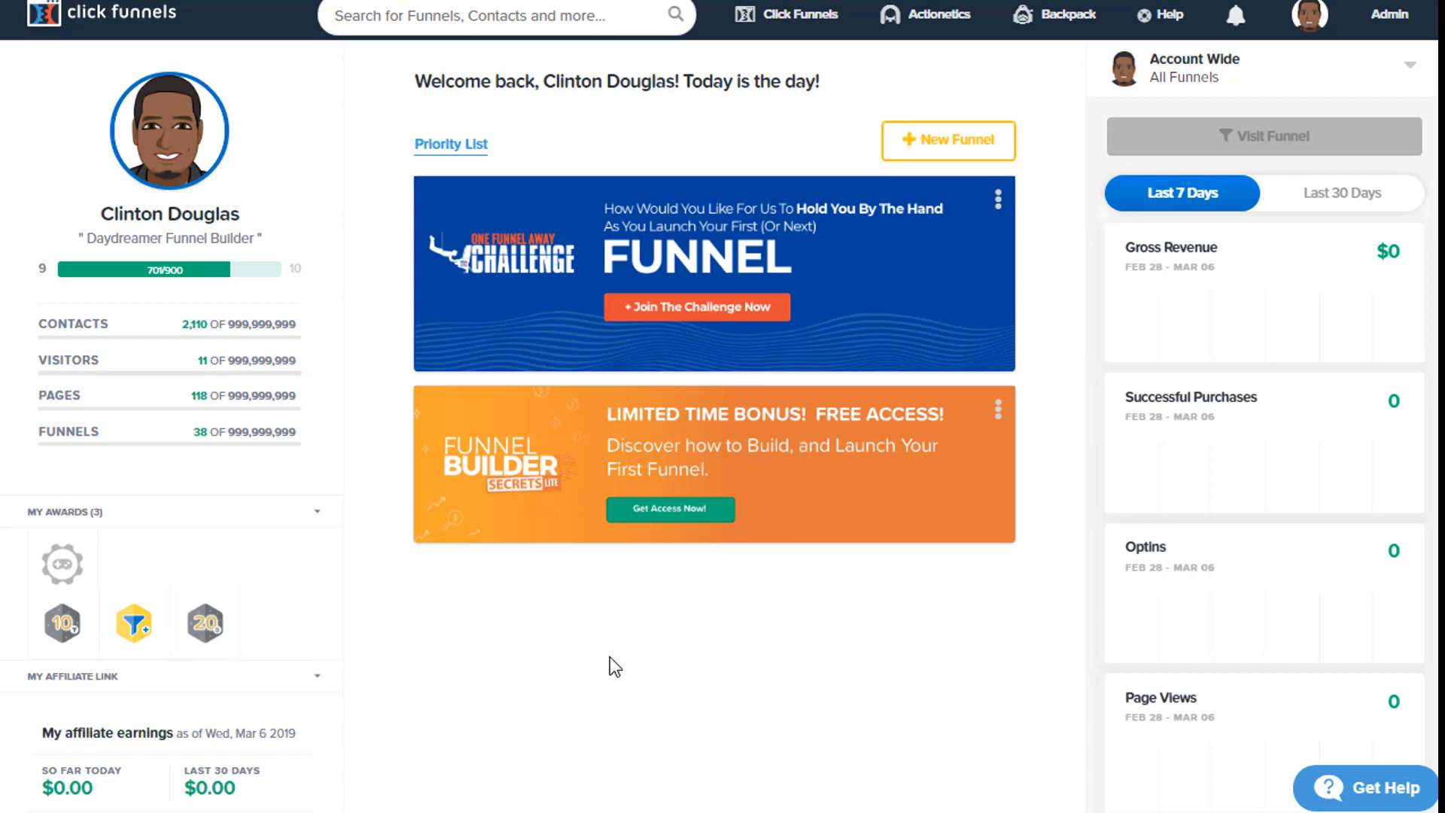
pyautogui.moveTo(653, 665)
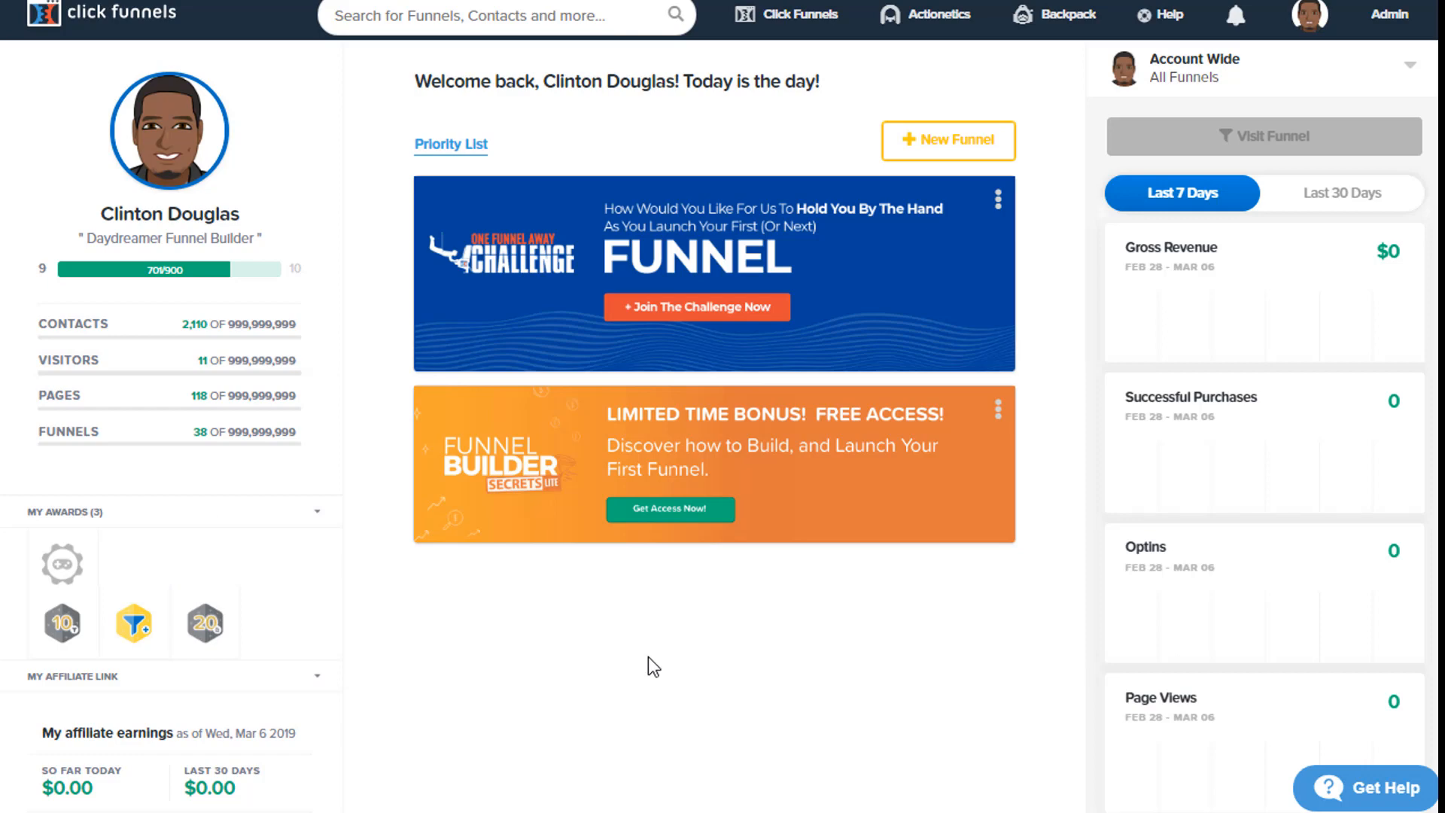
# Go from the dashboard to the Funnels list via the Click Funnels menu.
pyautogui.click(796, 15)
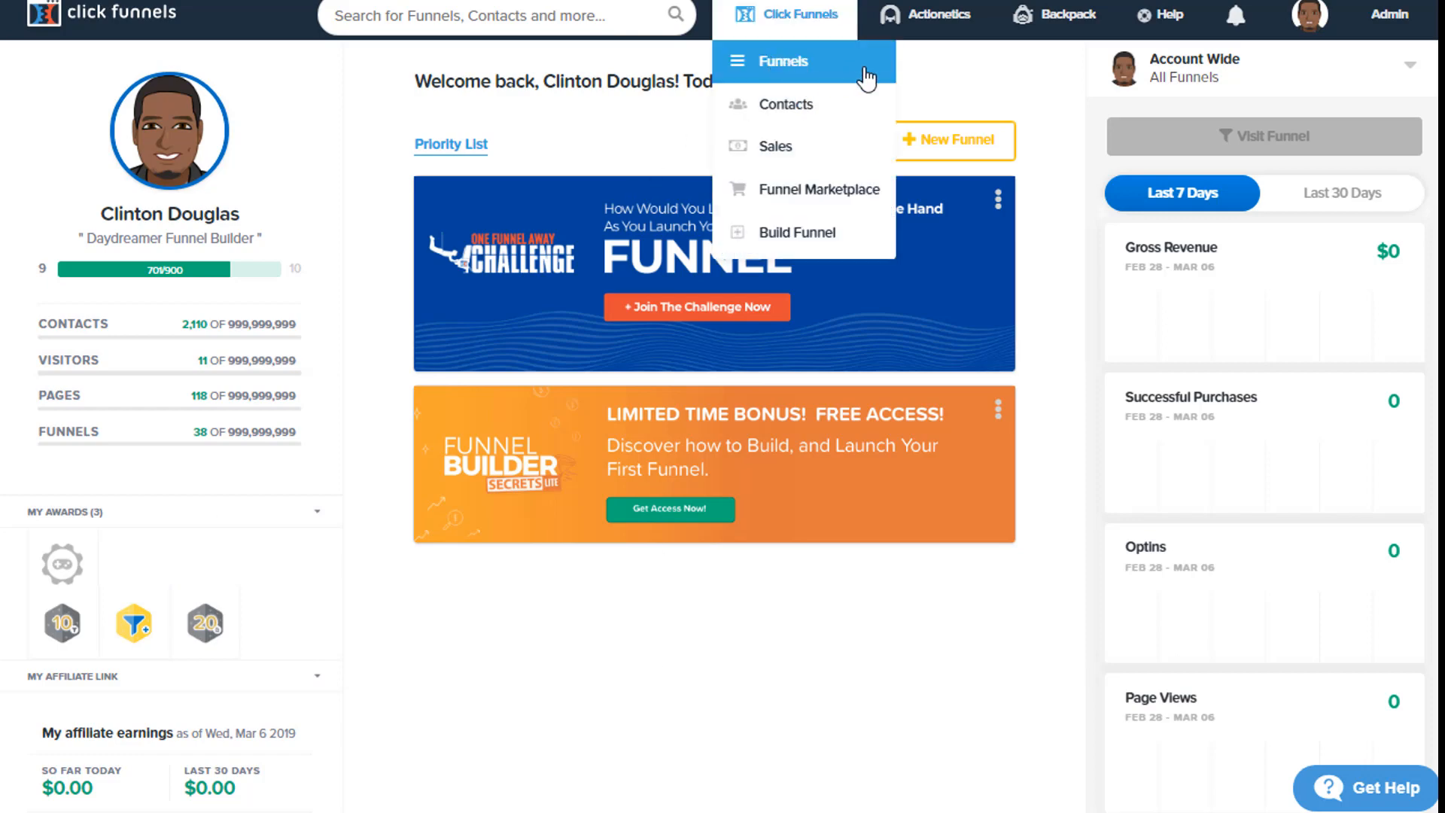
pyautogui.moveTo(854, 73)
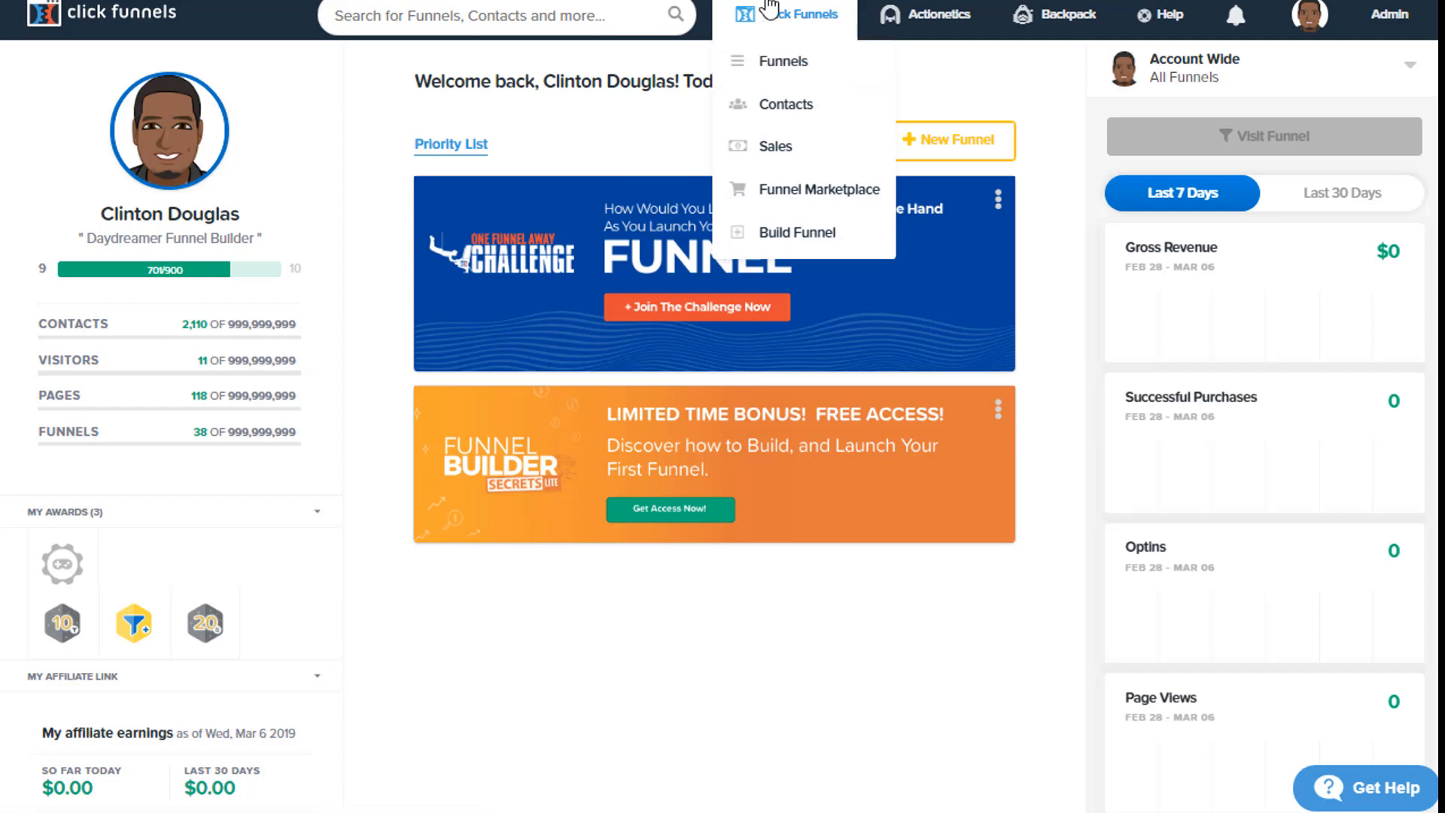
pyautogui.moveTo(783, 61)
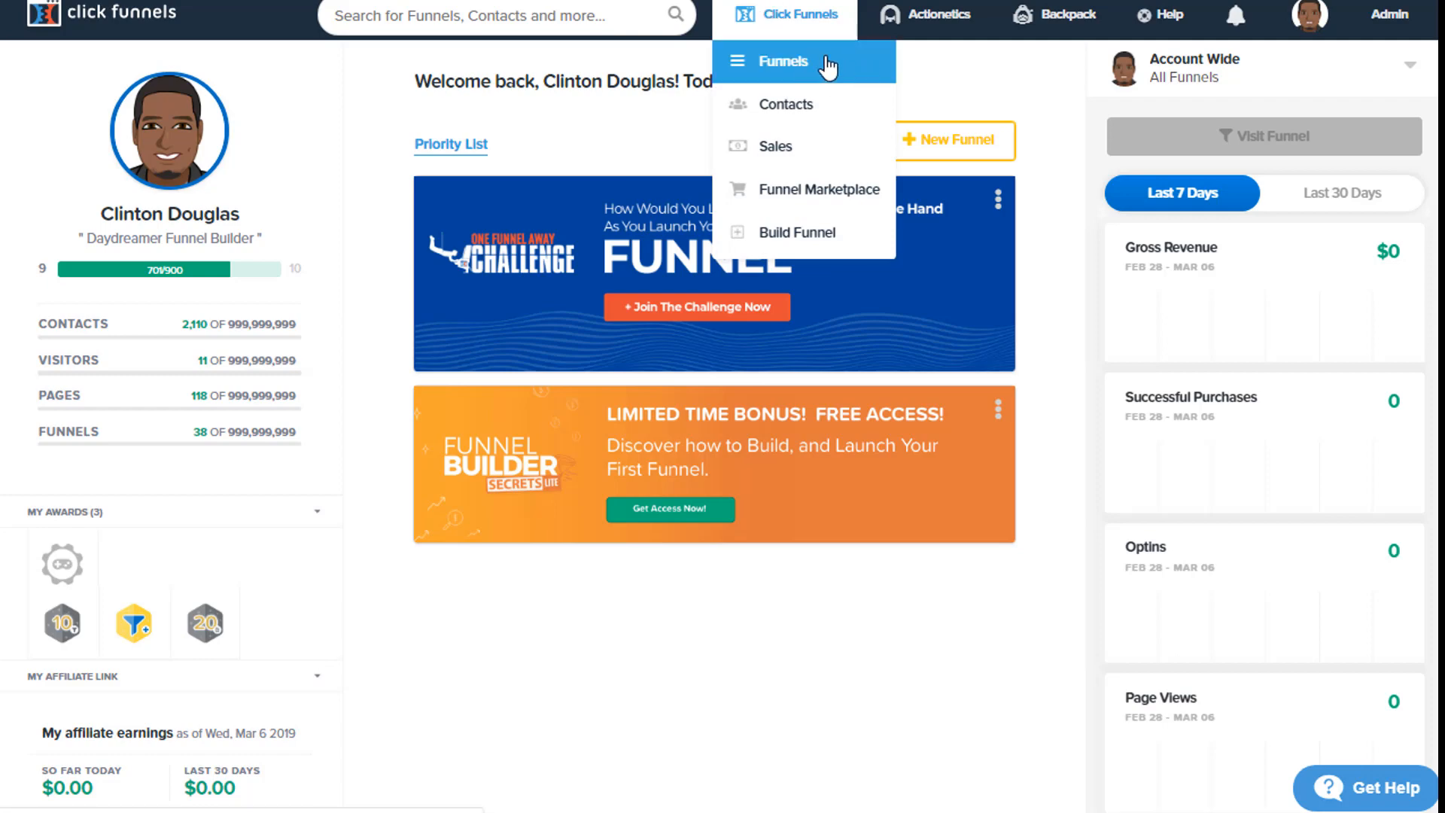
pyautogui.click(783, 61)
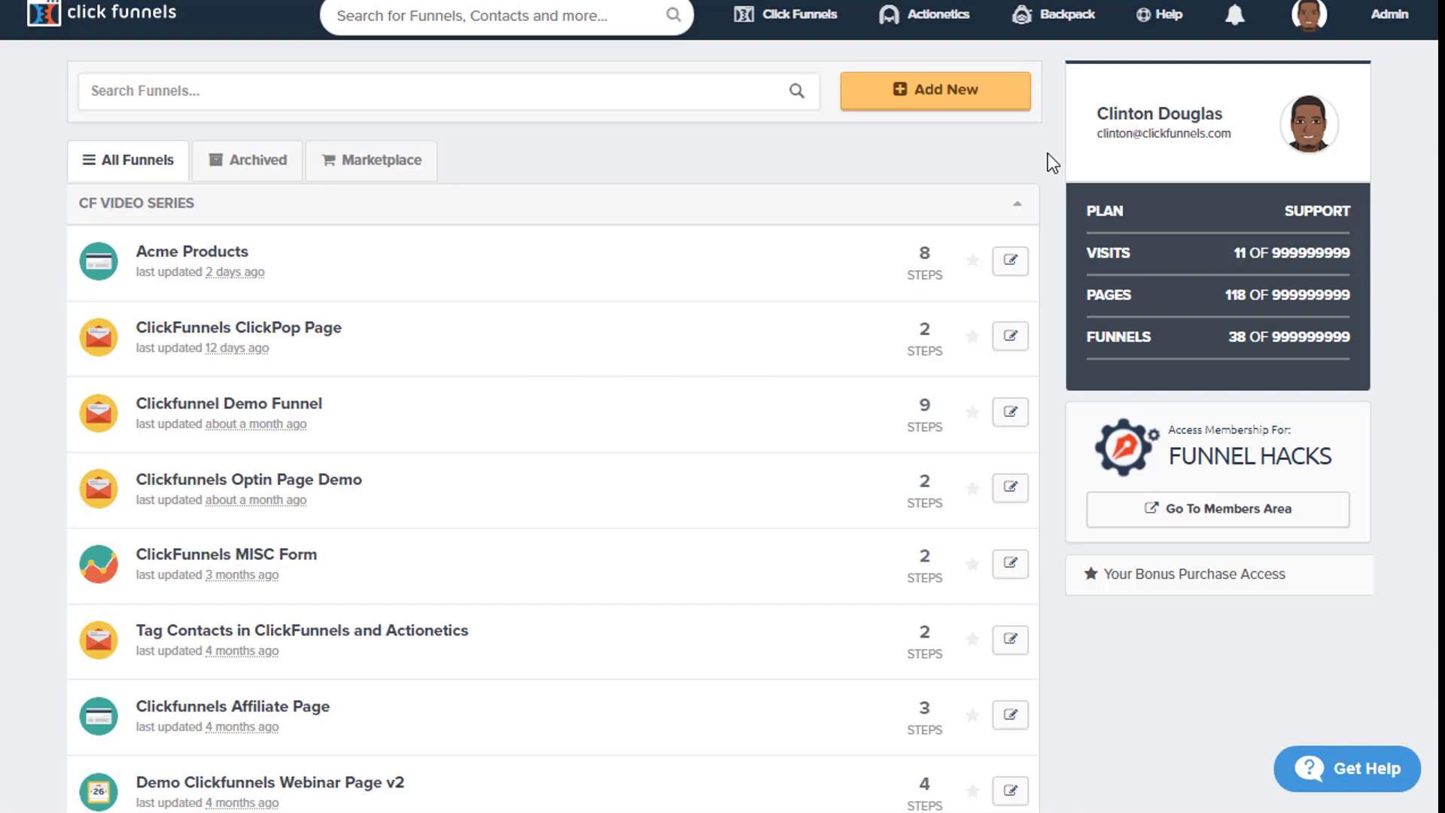
# Scroll the funnel list and open the Acme Products funnel.
pyautogui.scroll(-3)
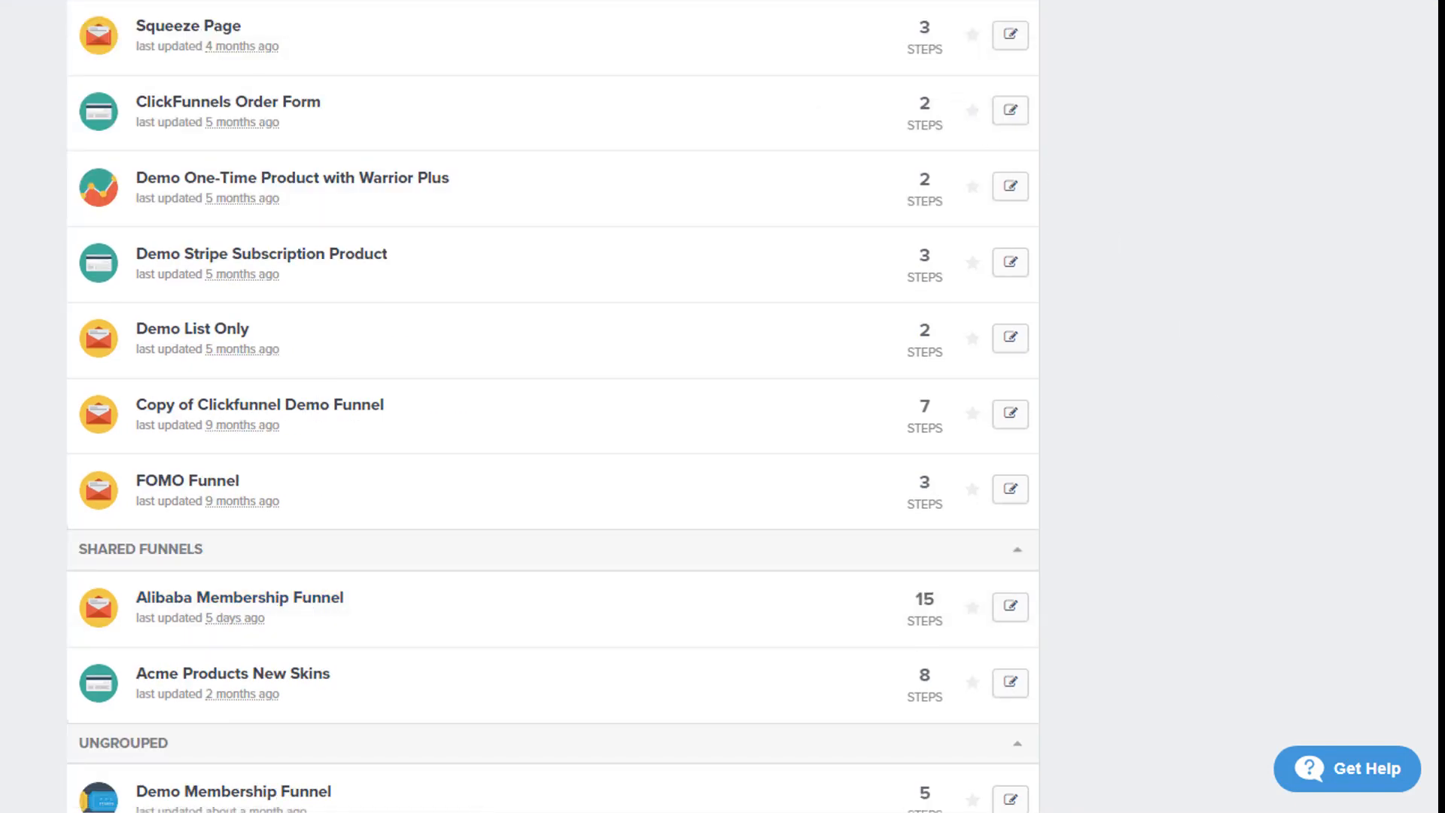
pyautogui.click(239, 596)
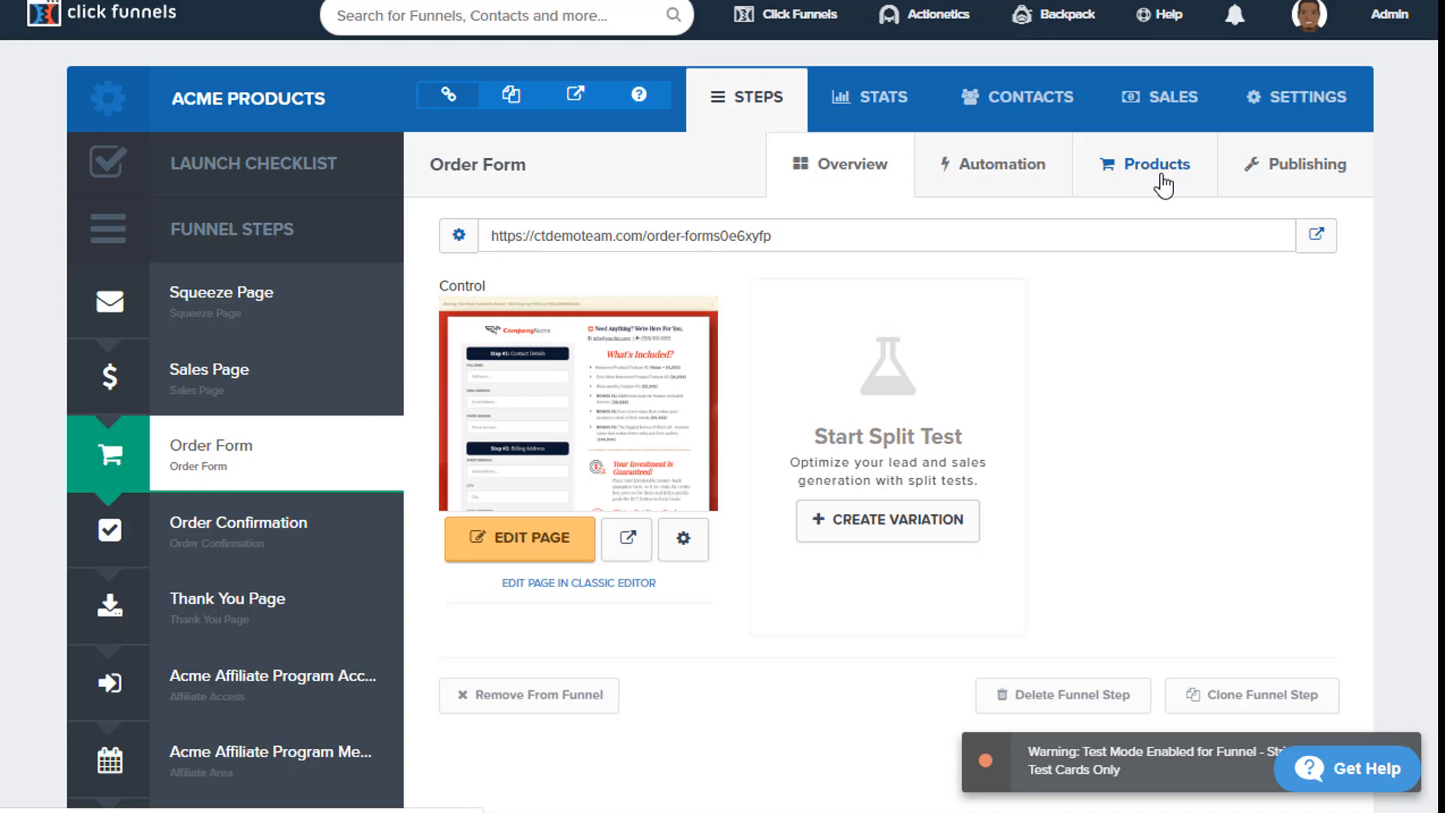
pyautogui.moveTo(1154, 175)
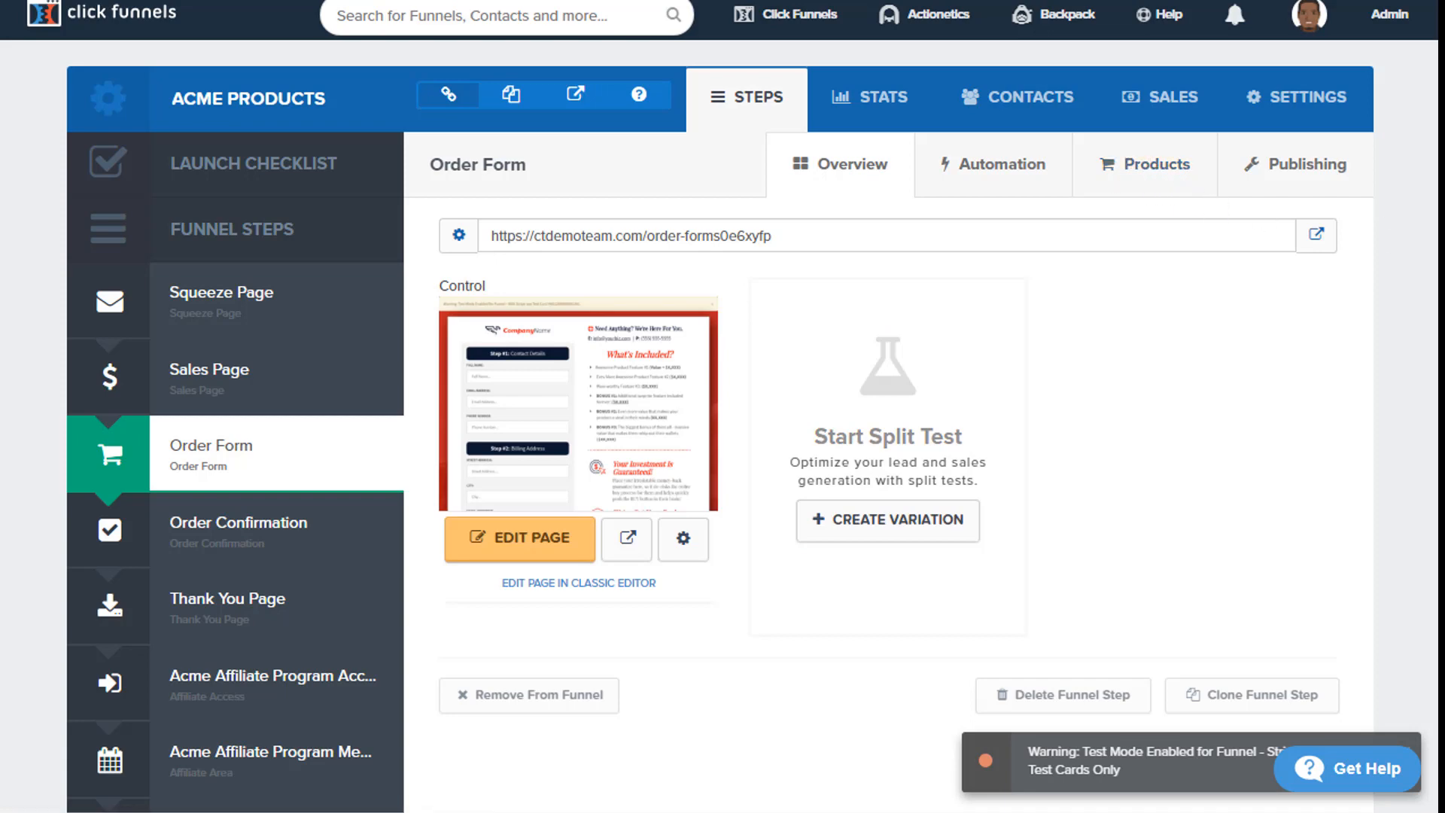
# Show the Order Form step's products, Acme Widget and Widget Backpack.
pyautogui.click(1143, 164)
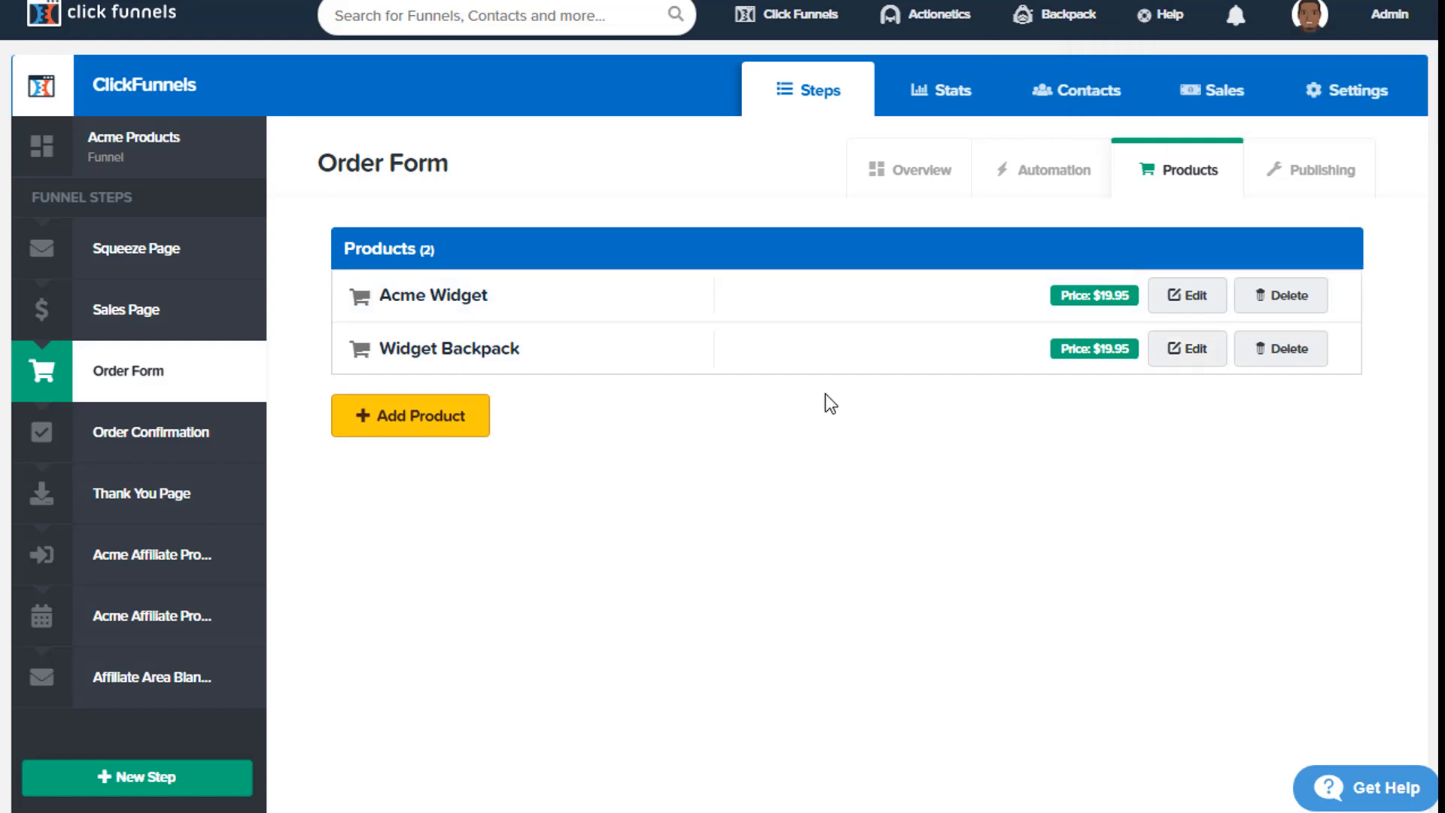
pyautogui.moveTo(1244, 385)
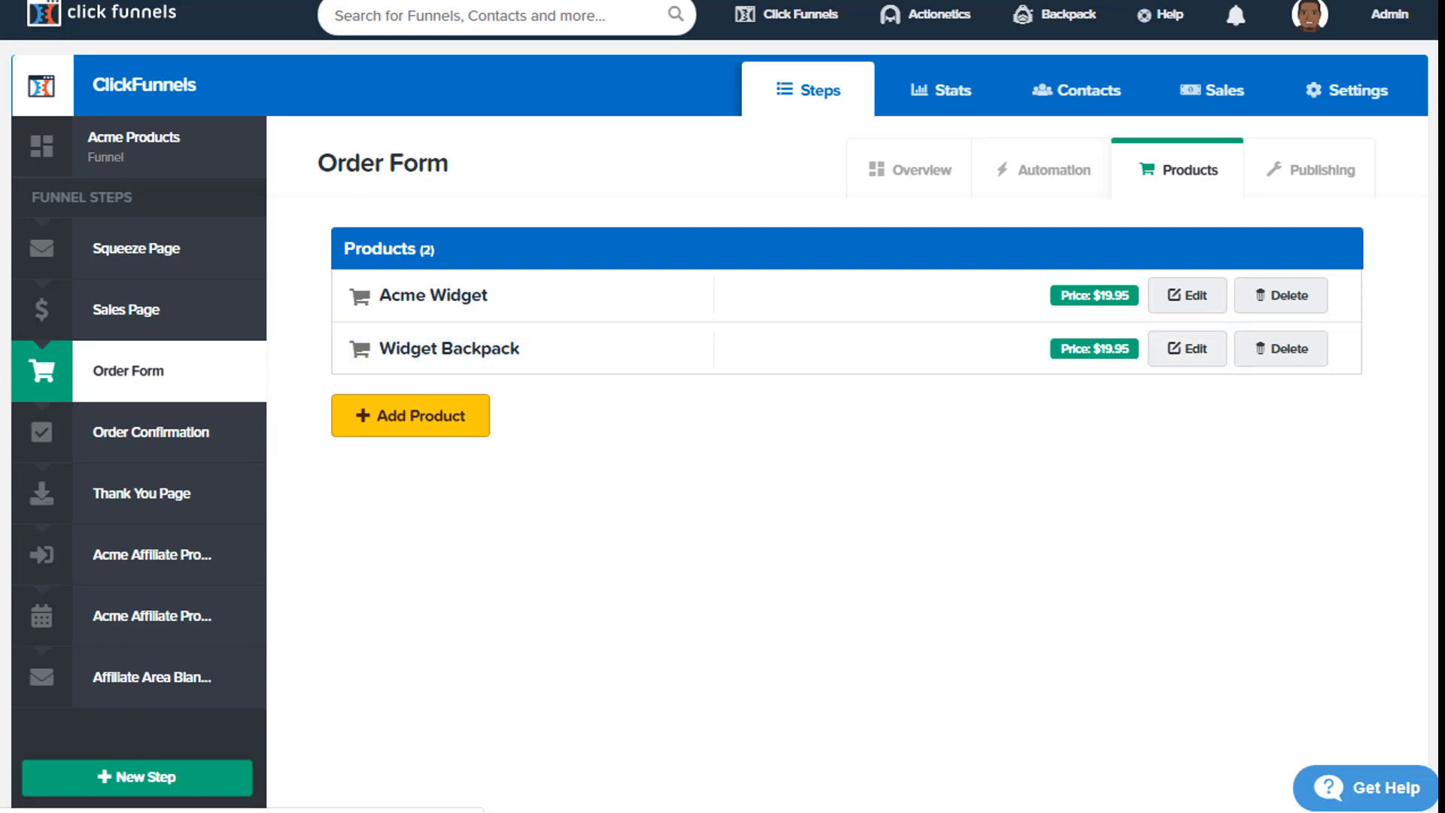
# Edit Widget Backpack and switch its fulfillment email off.
pyautogui.click(410, 415)
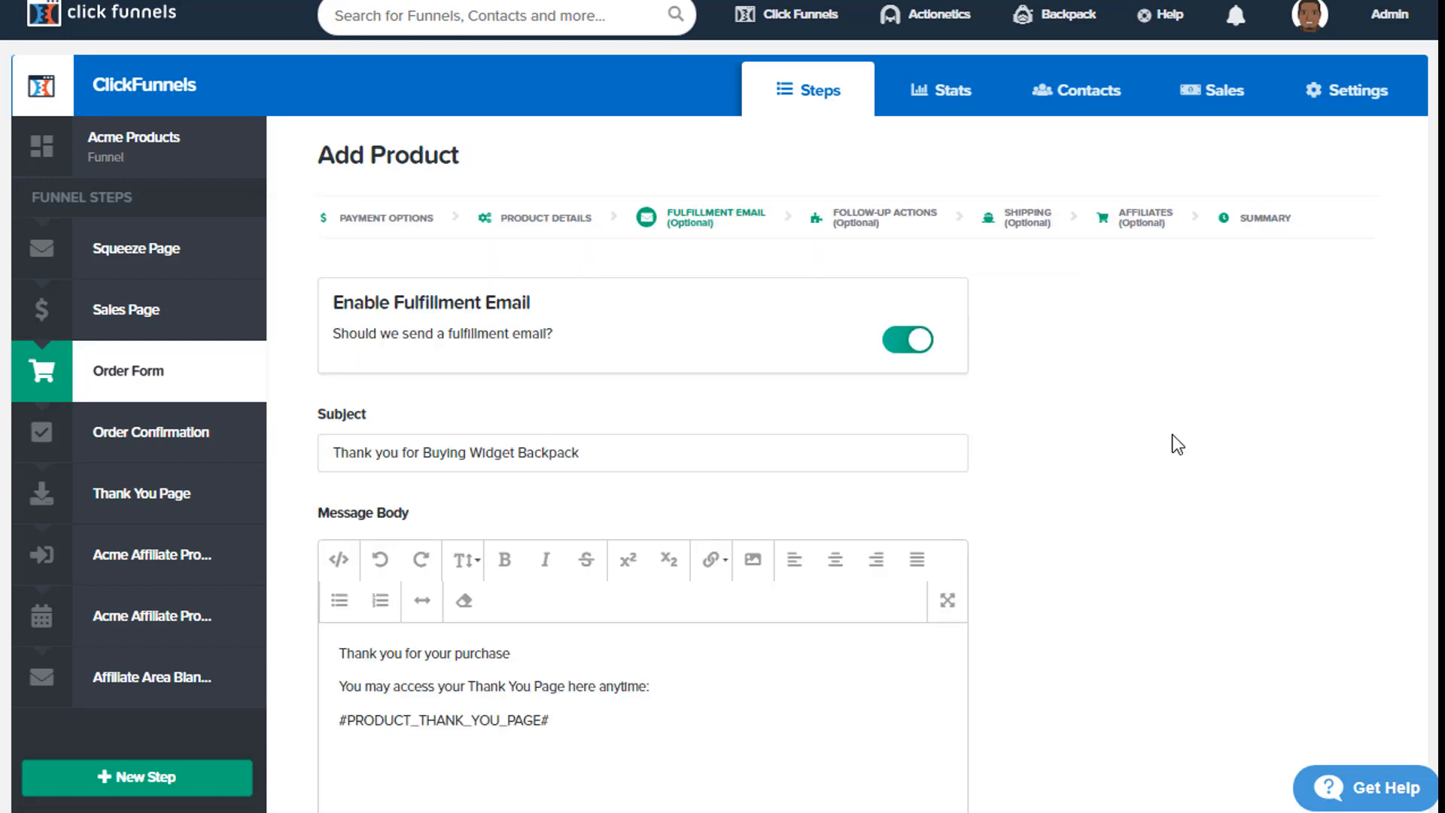
pyautogui.moveTo(387, 234)
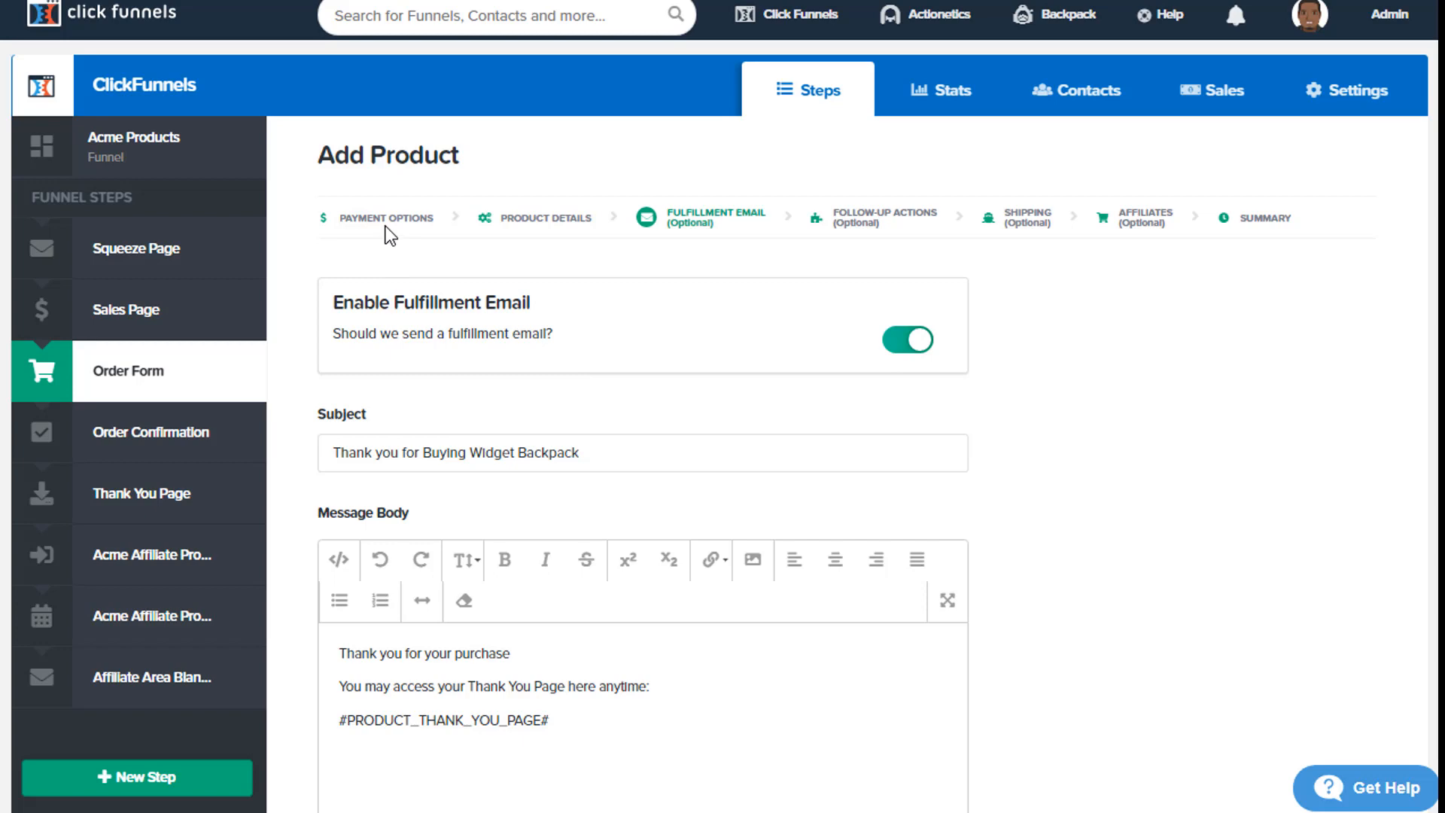
pyautogui.moveTo(689, 237)
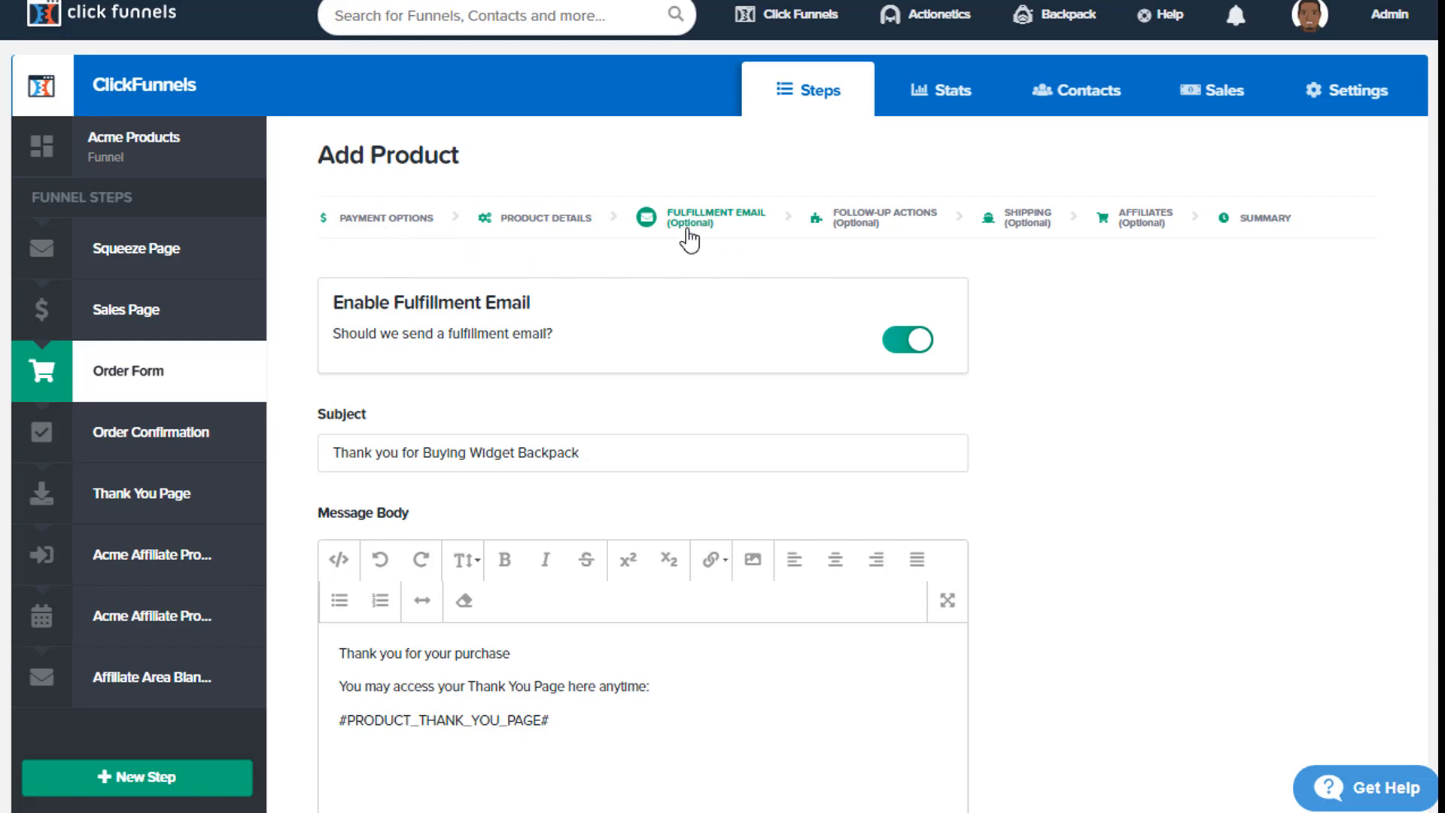
pyautogui.moveTo(693, 245)
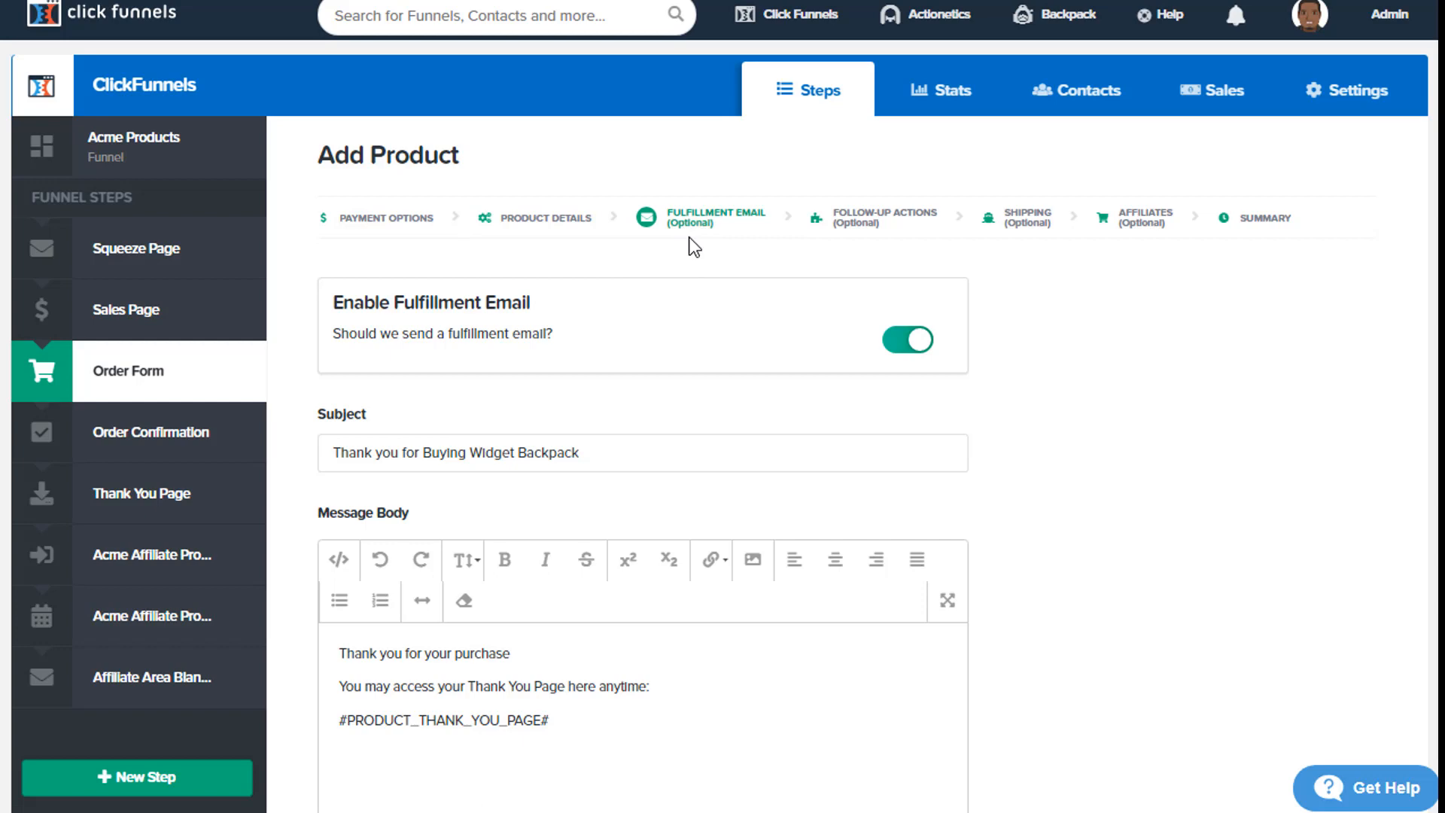
pyautogui.moveTo(714, 234)
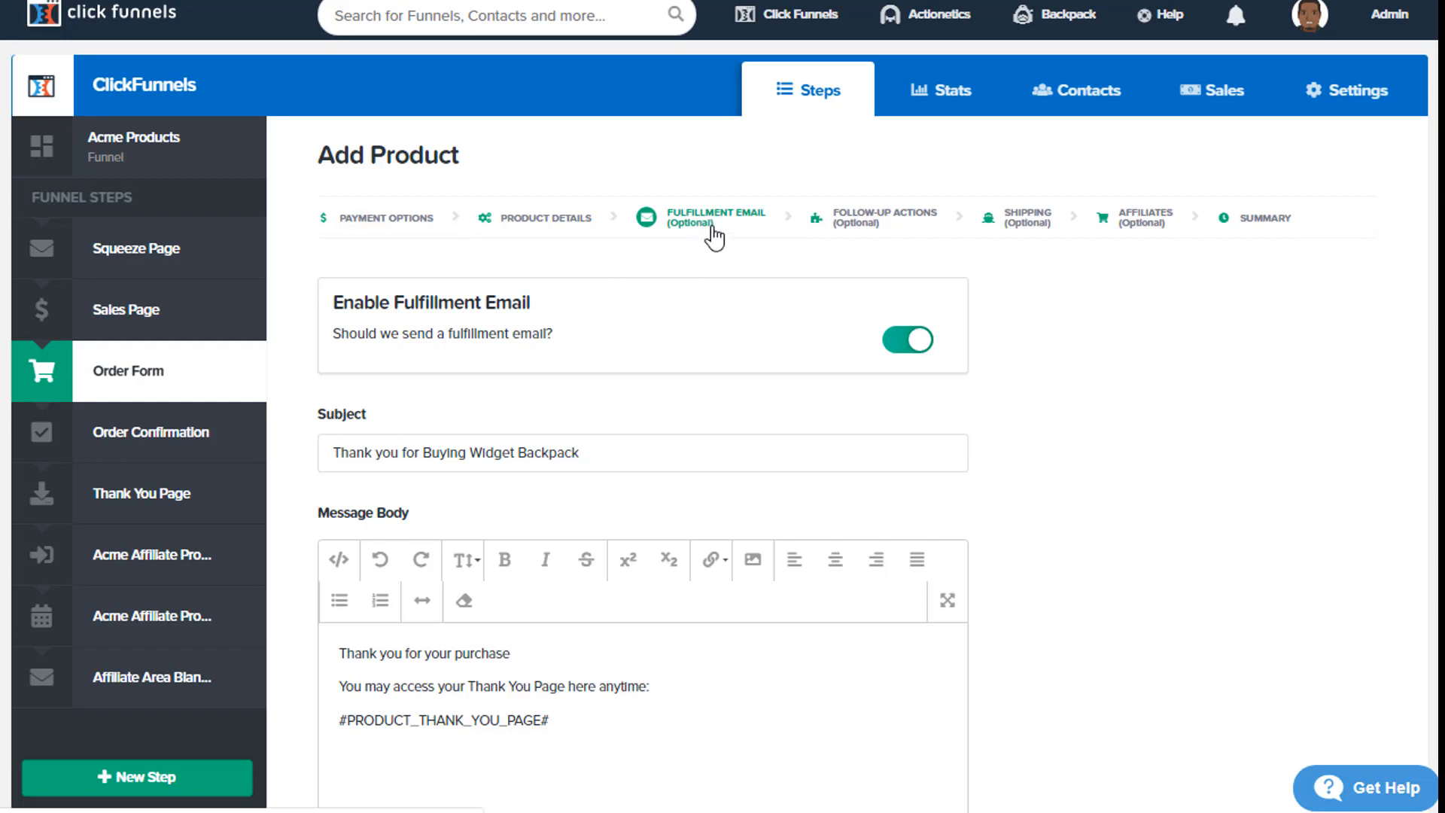
pyautogui.moveTo(1096, 381)
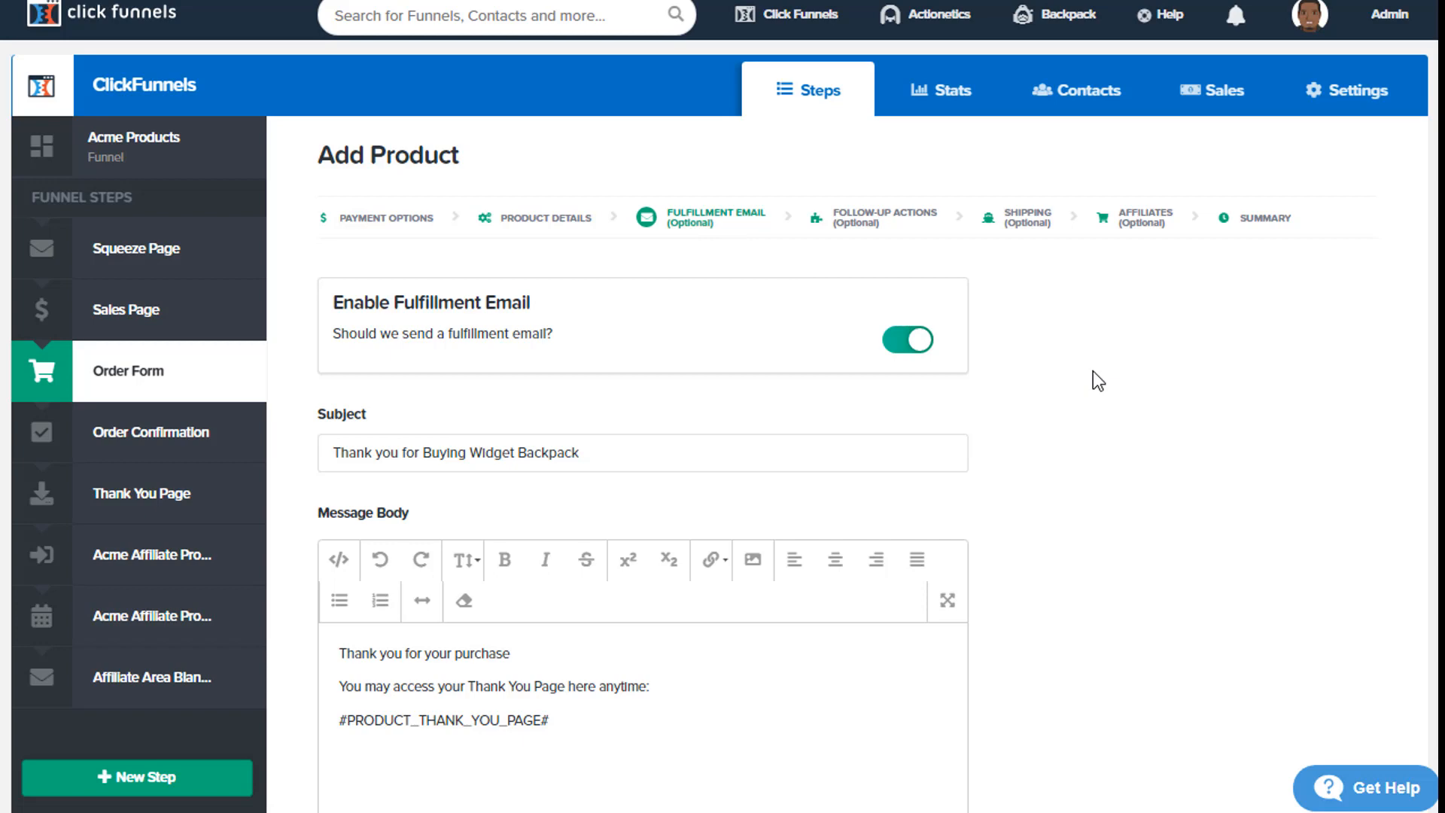
pyautogui.click(906, 339)
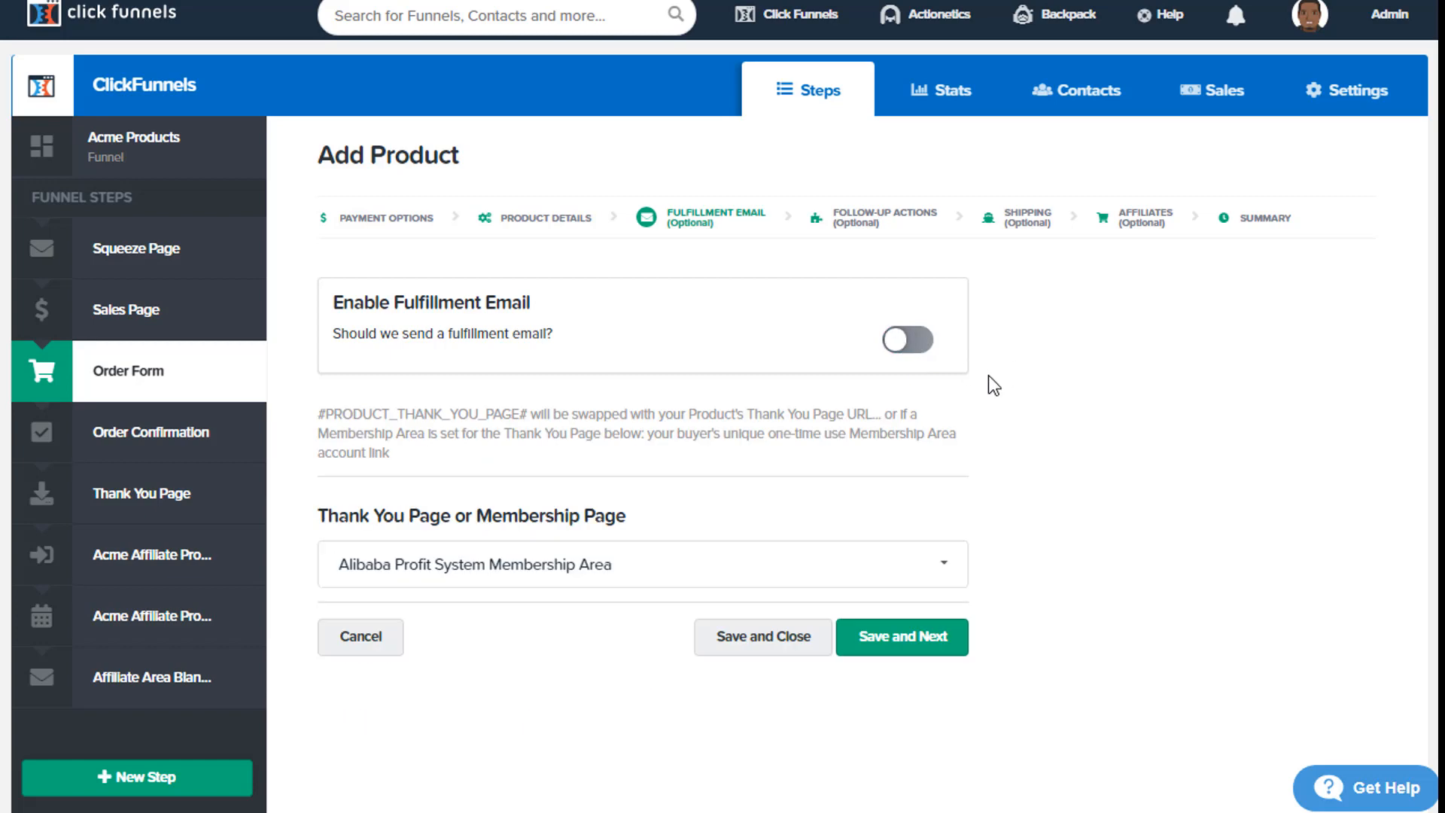
pyautogui.moveTo(700, 578)
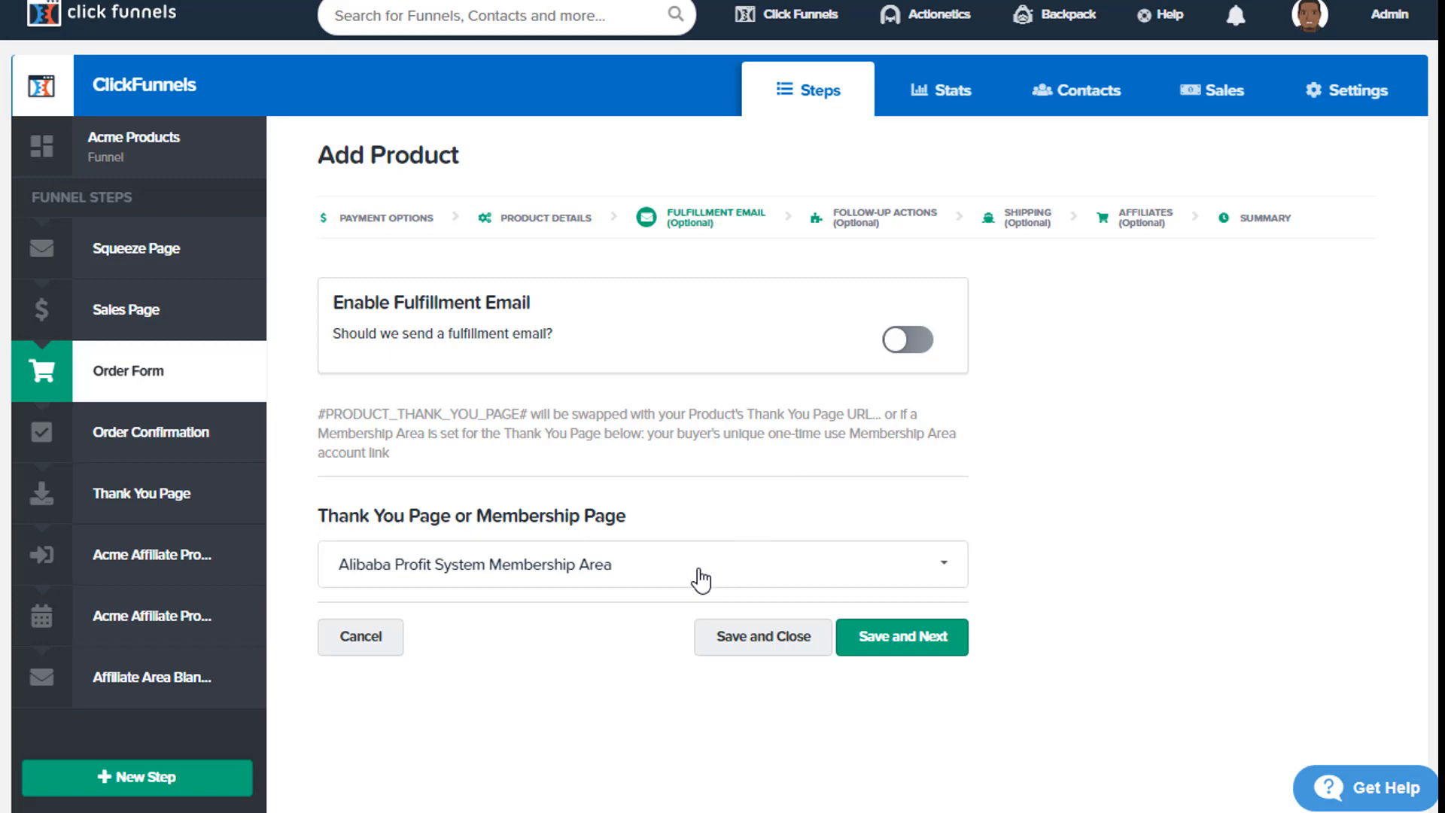
# Re-enable Widget Backpack's fulfillment email and focus the default Message Body editor.
pyautogui.click(906, 341)
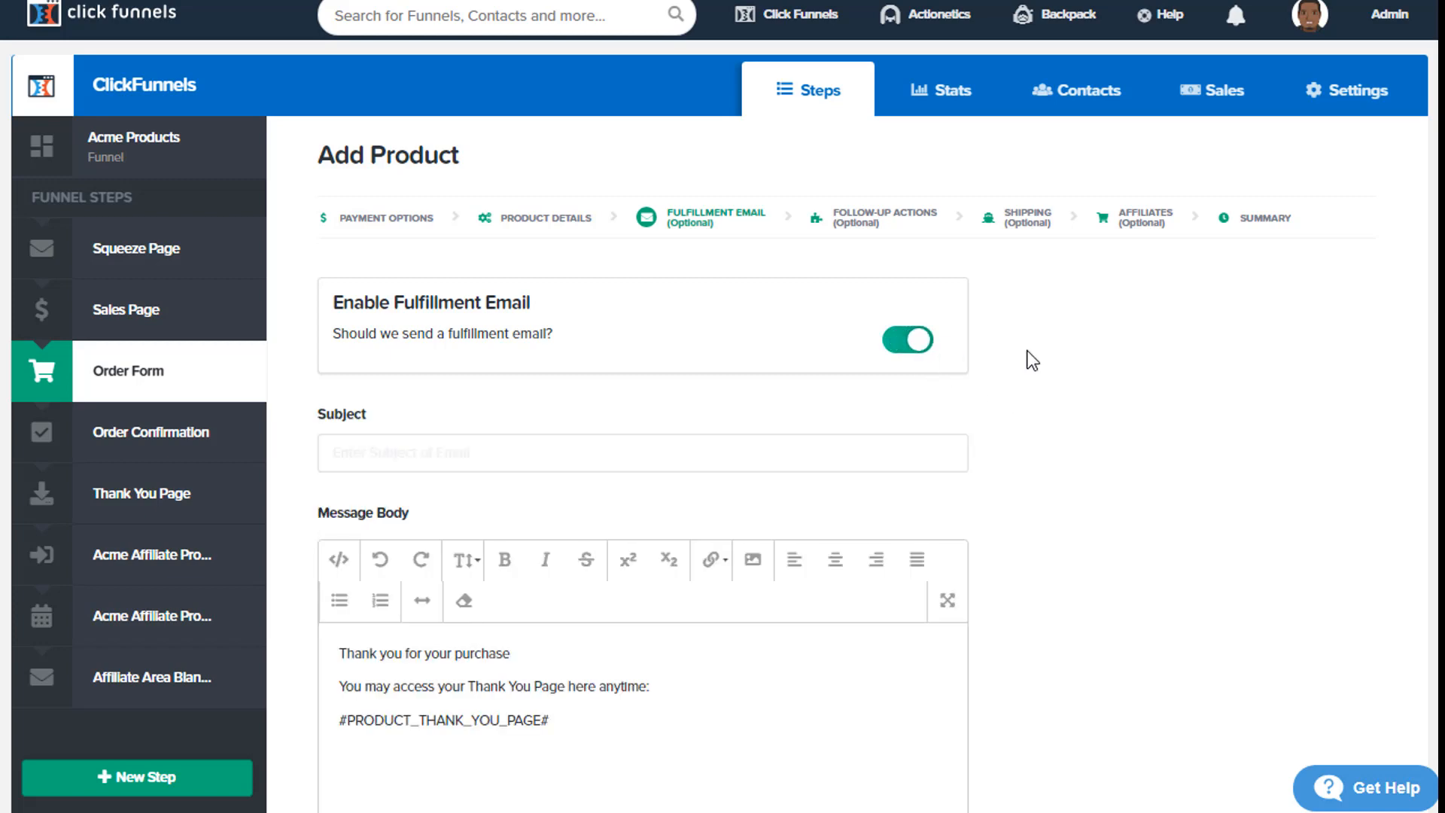
pyautogui.scroll(-3)
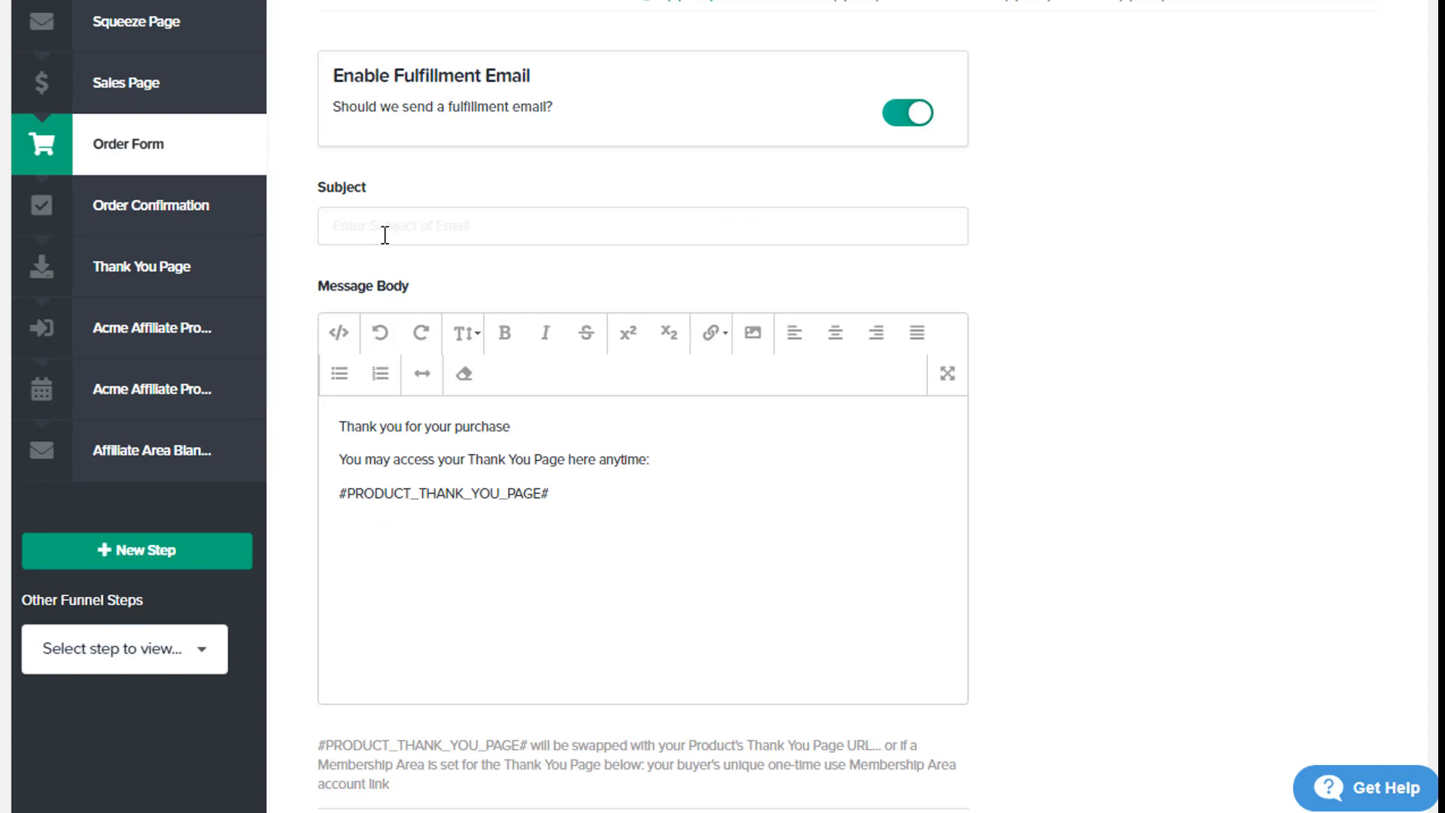
pyautogui.click(642, 225)
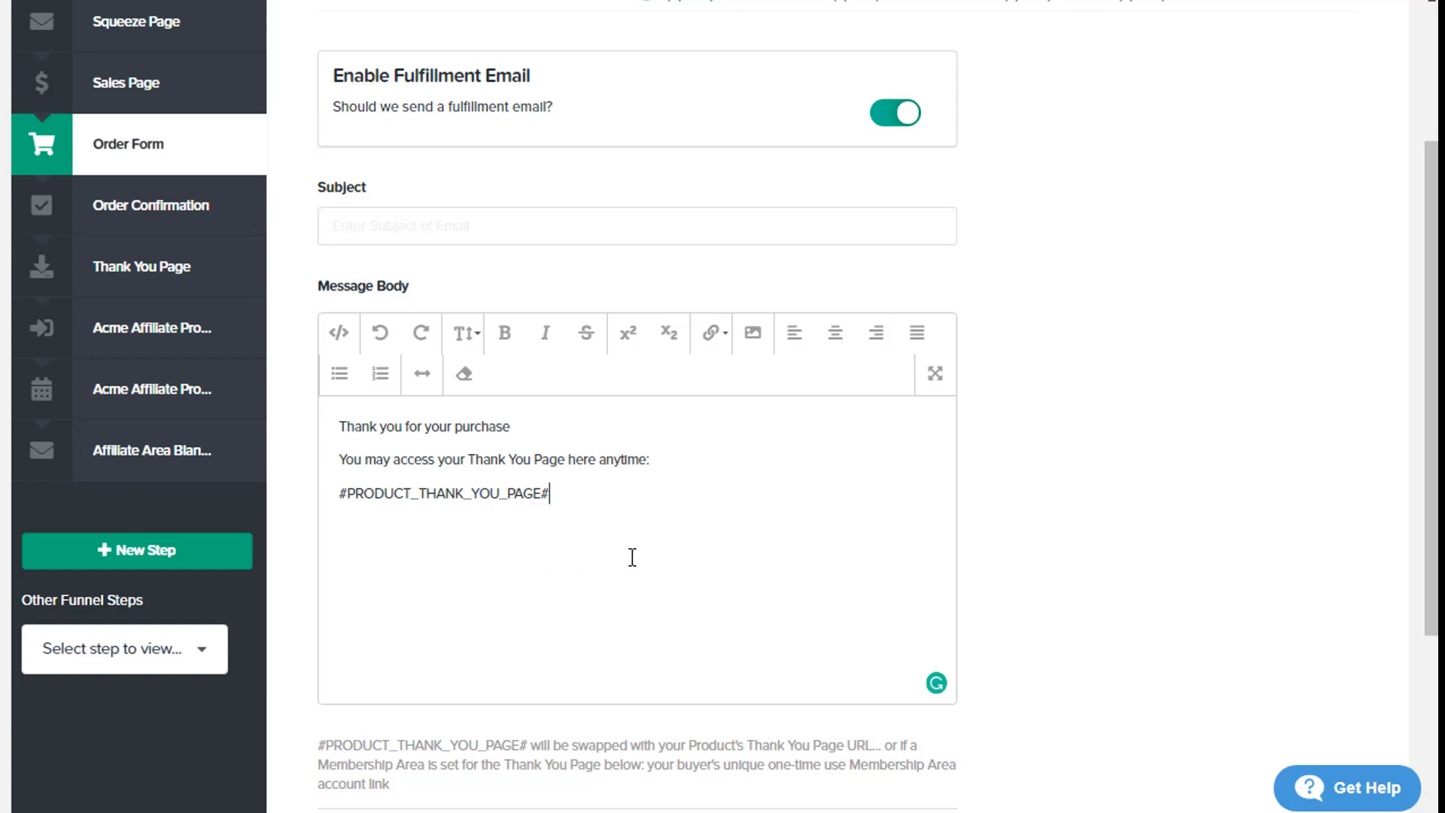
pyautogui.moveTo(665, 538)
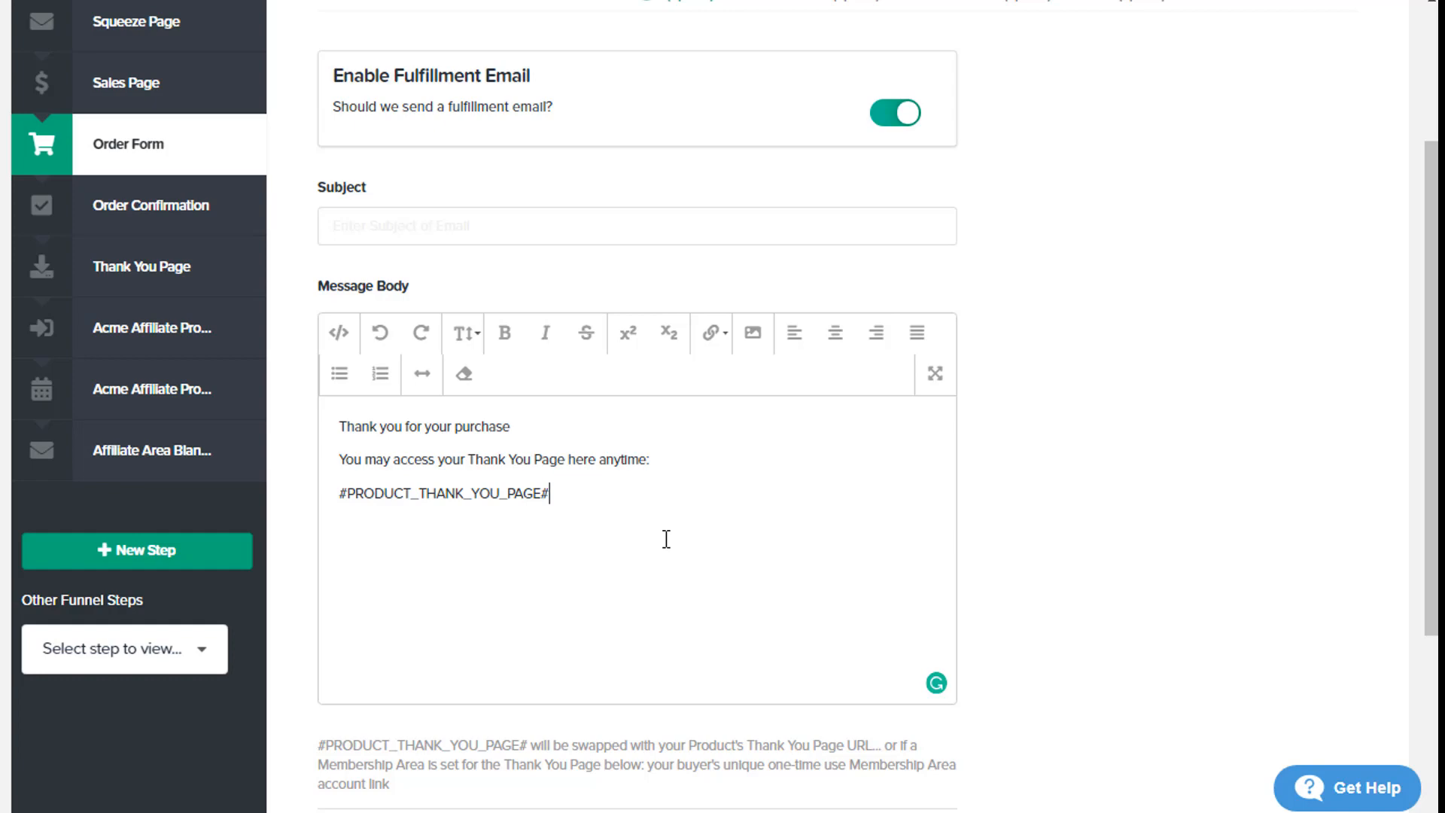
pyautogui.scroll(-3)
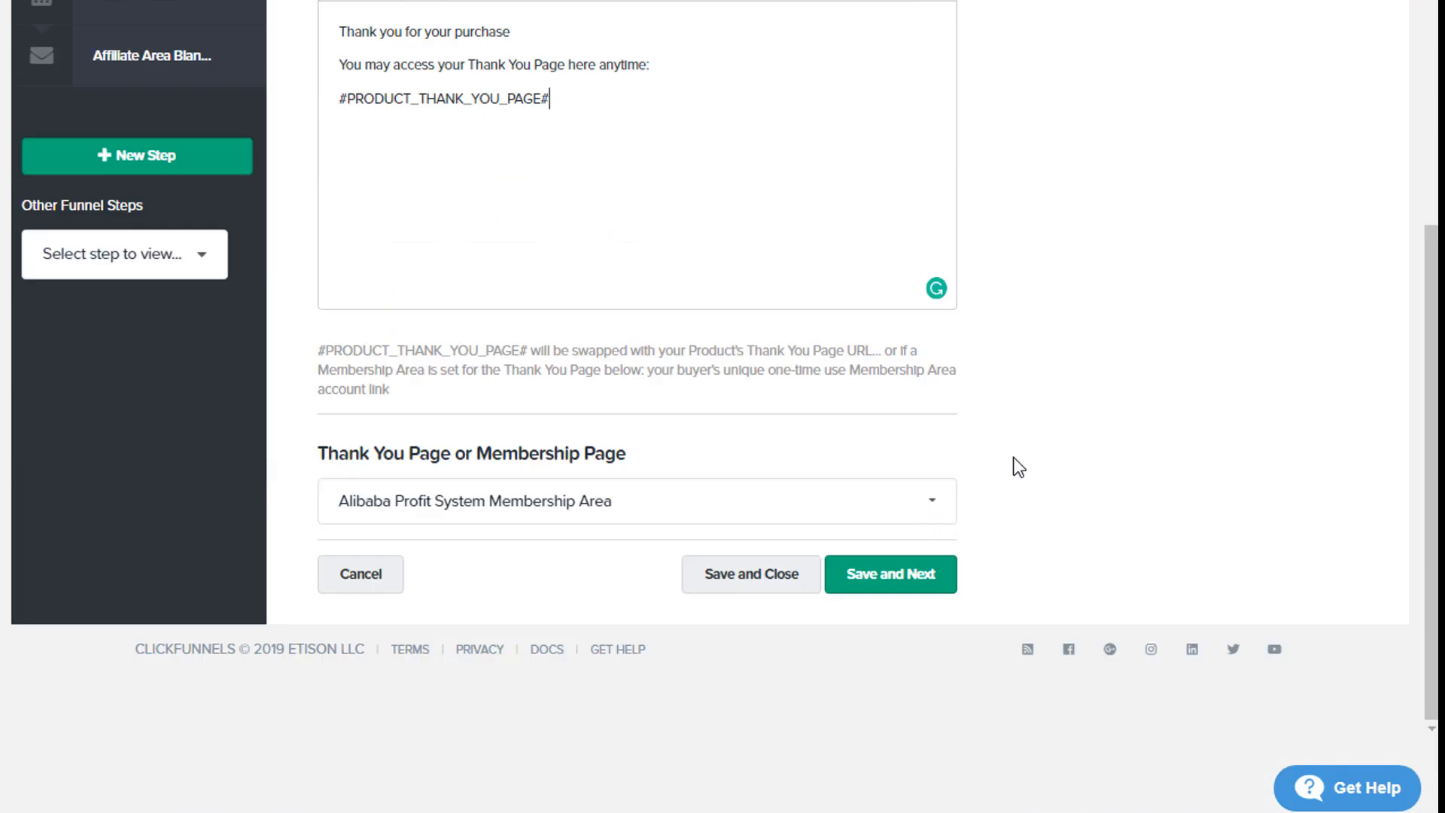
pyautogui.moveTo(639, 477)
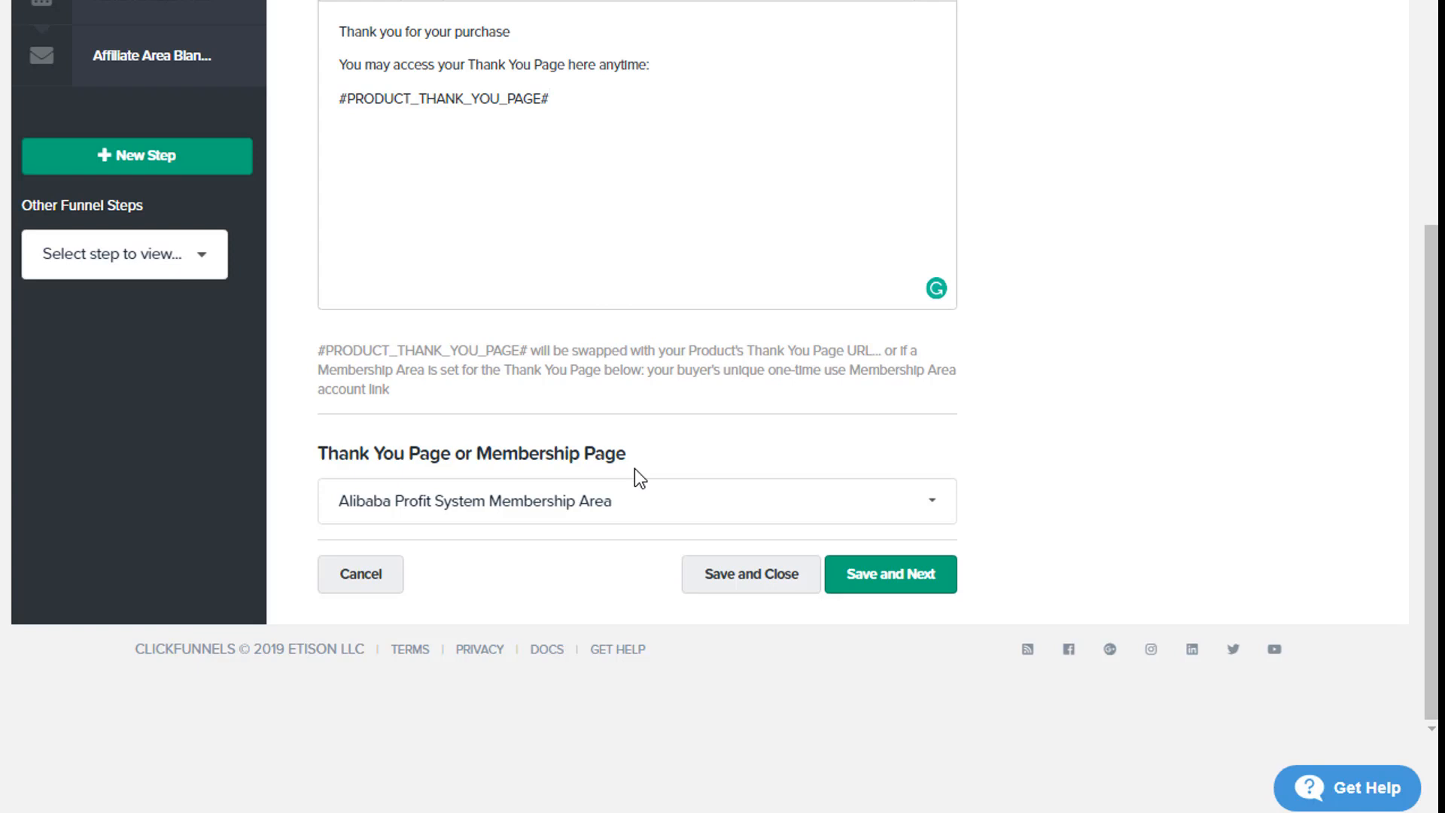
pyautogui.click(636, 500)
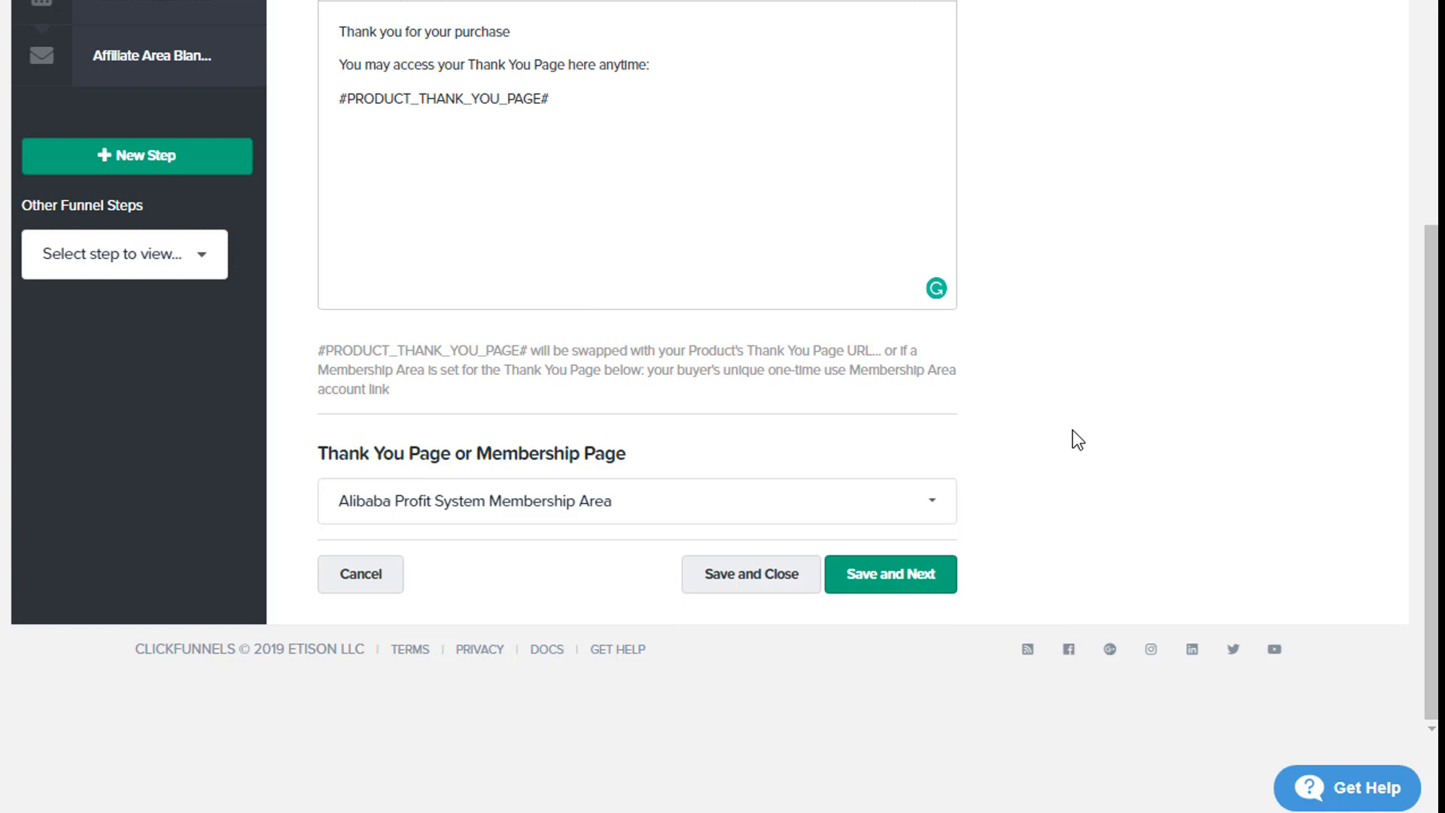
pyautogui.moveTo(996, 489)
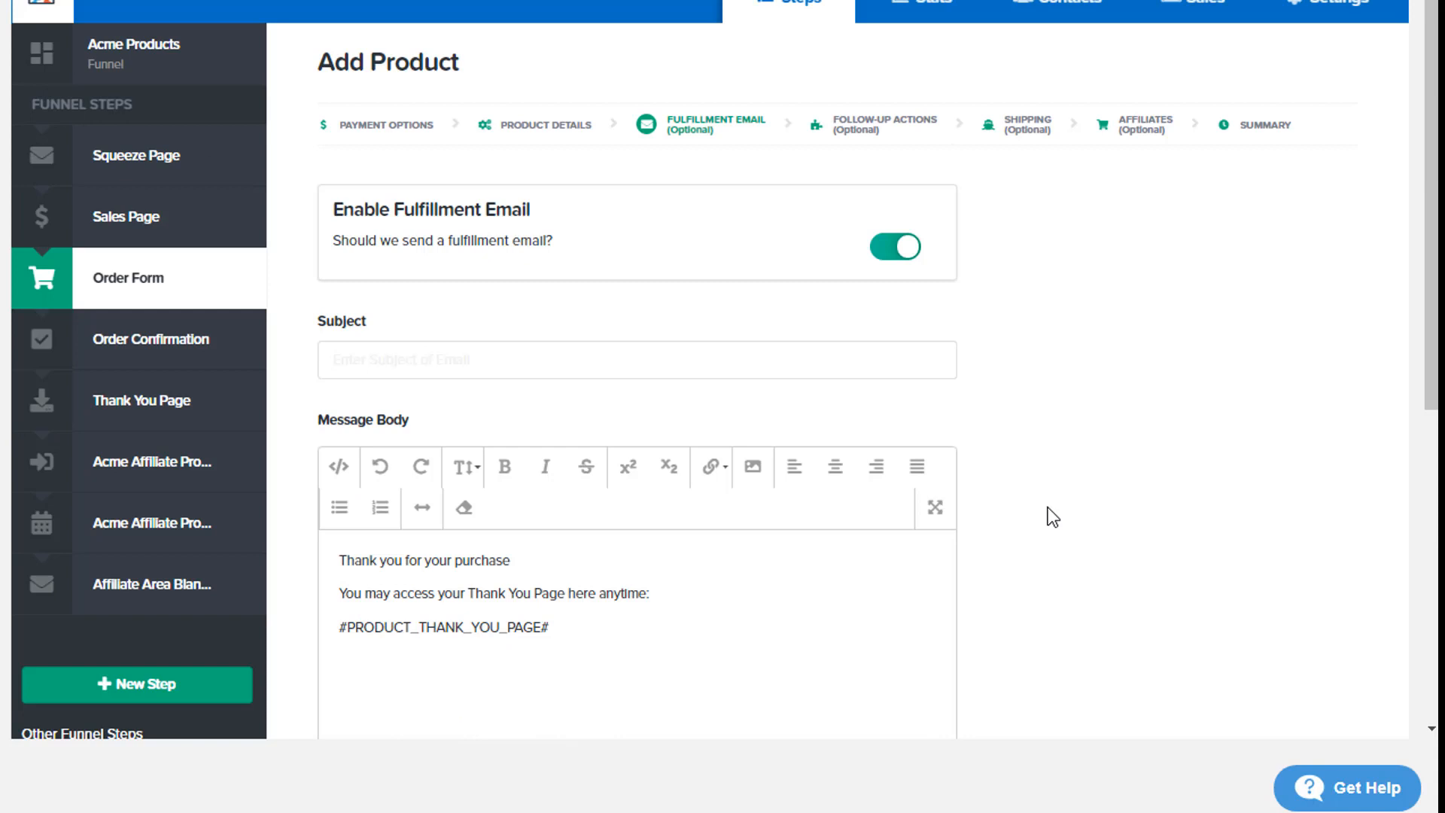
pyautogui.moveTo(1057, 419)
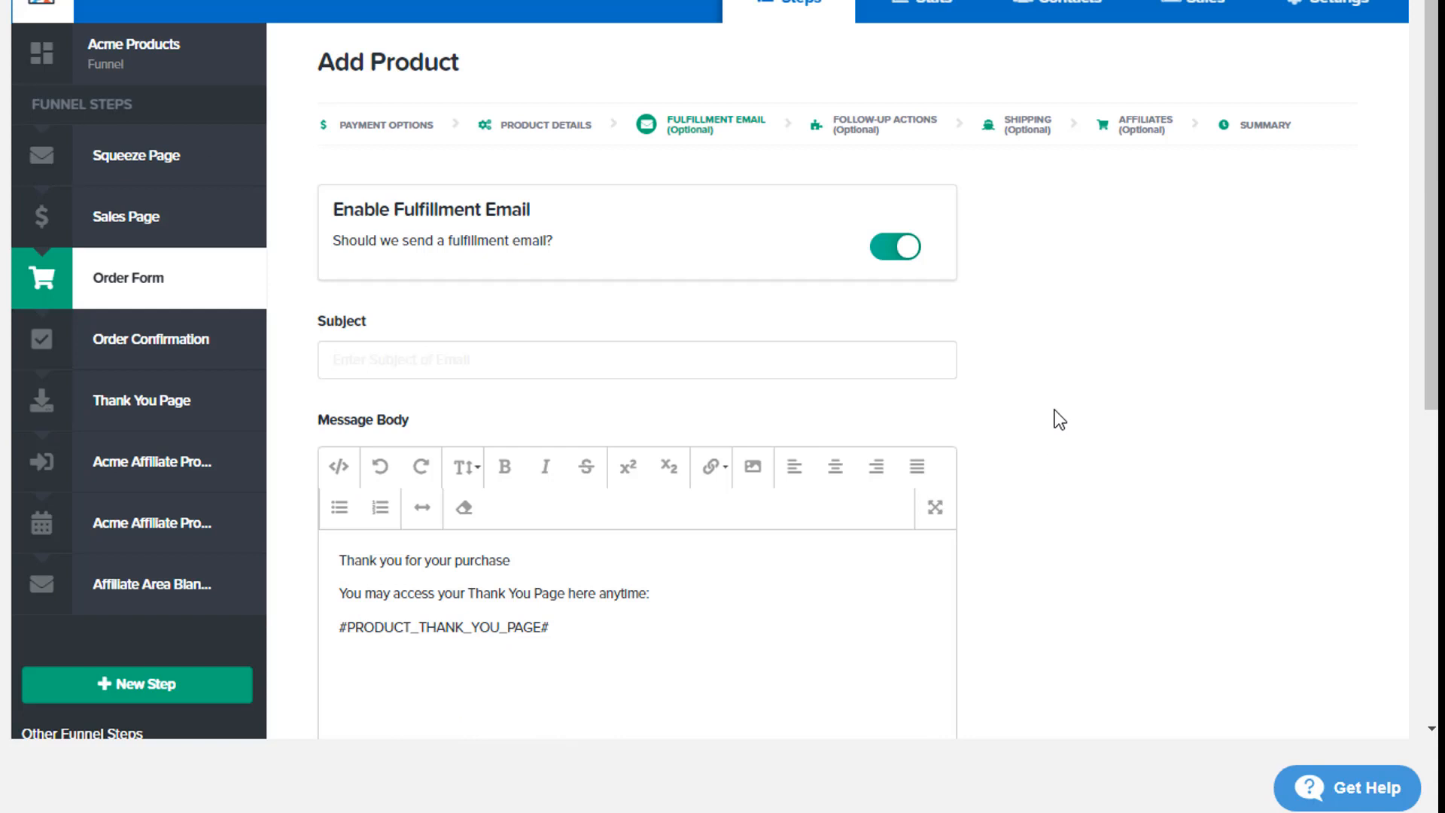